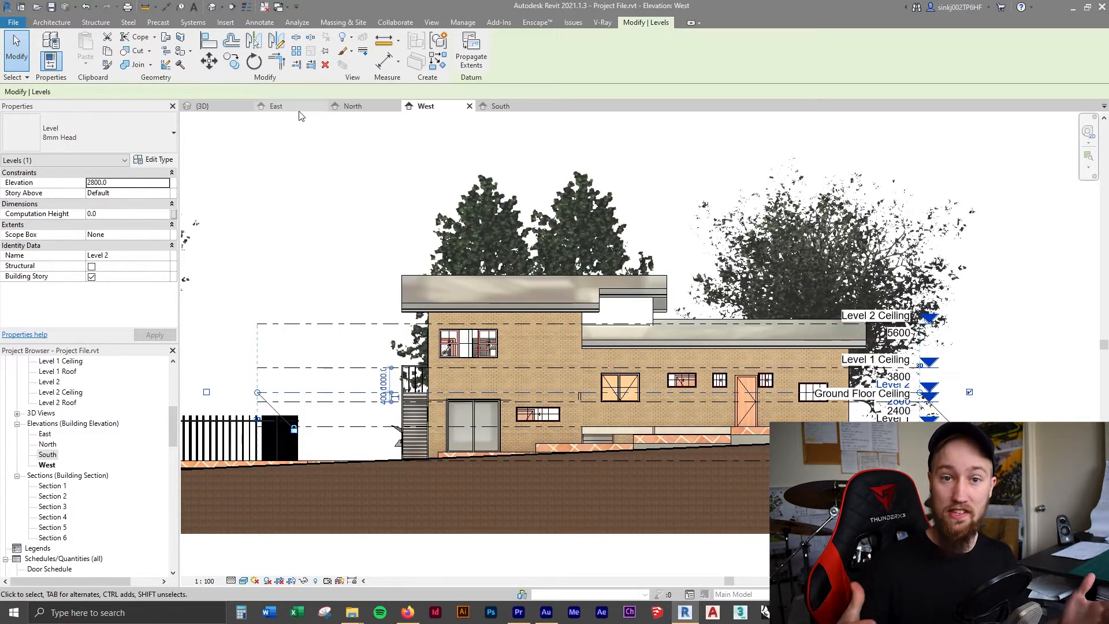
# Step: View Level 2 in the East elevation, then bring up the Ground Floor Proposed floor plan
pyautogui.click(276, 105)
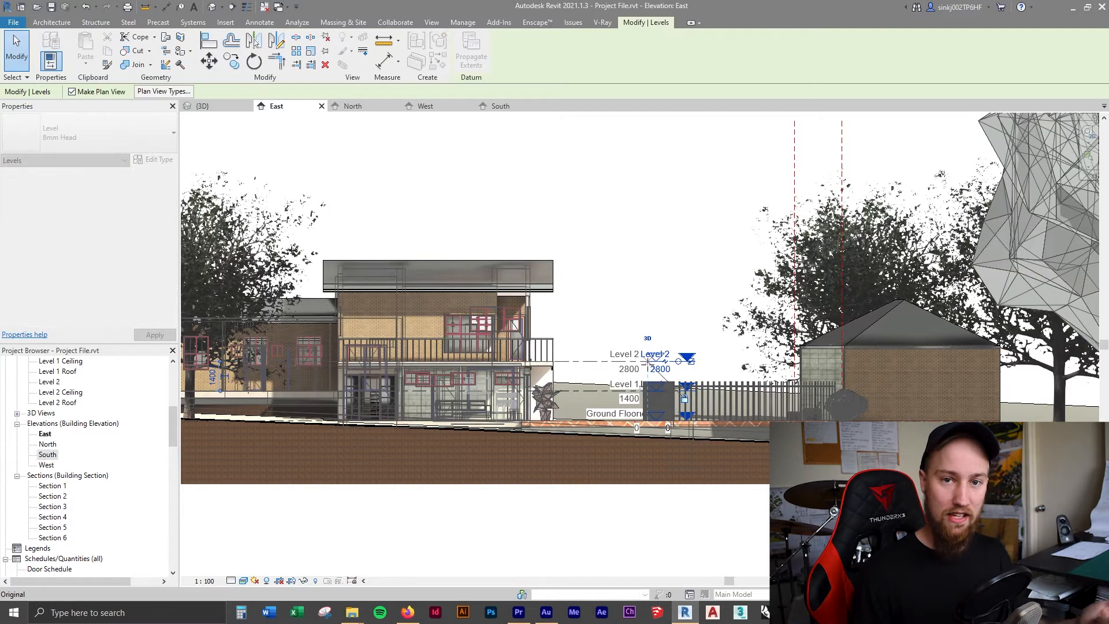
pyautogui.click(624, 354)
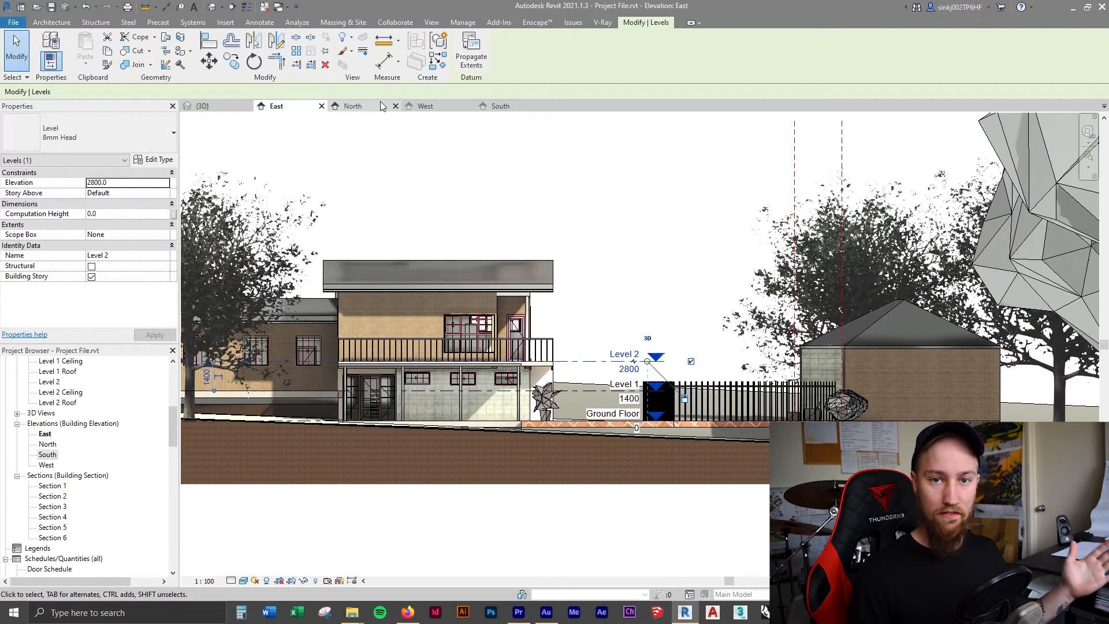
pyautogui.click(426, 105)
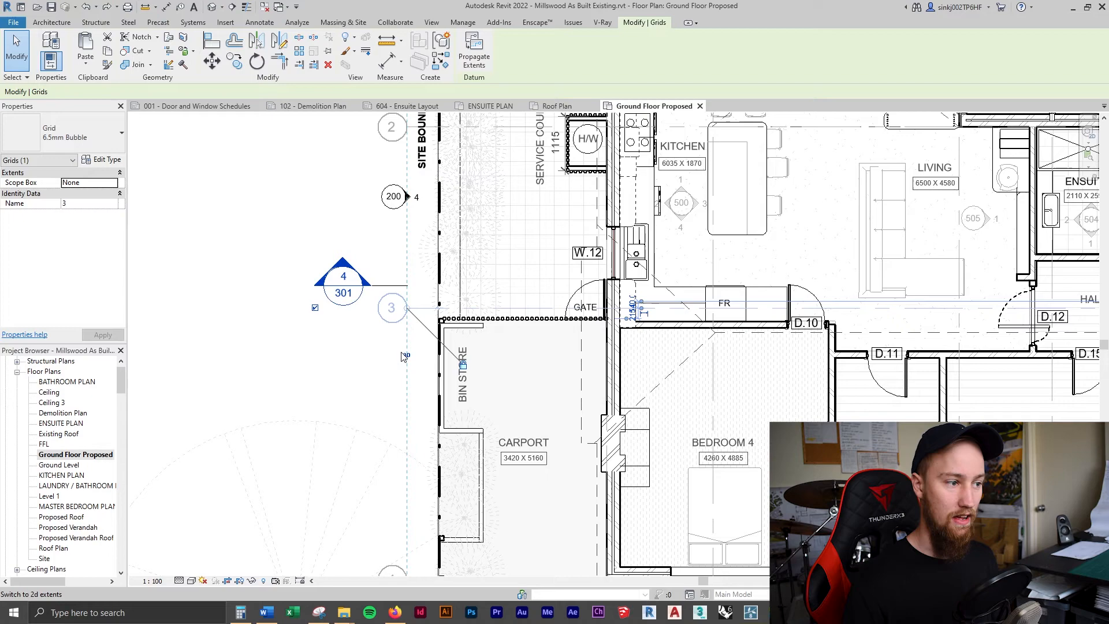
# Step: Switch grid 3's end from 3D to 2D extents so it adjusts only in this plan
pyautogui.scroll(3)
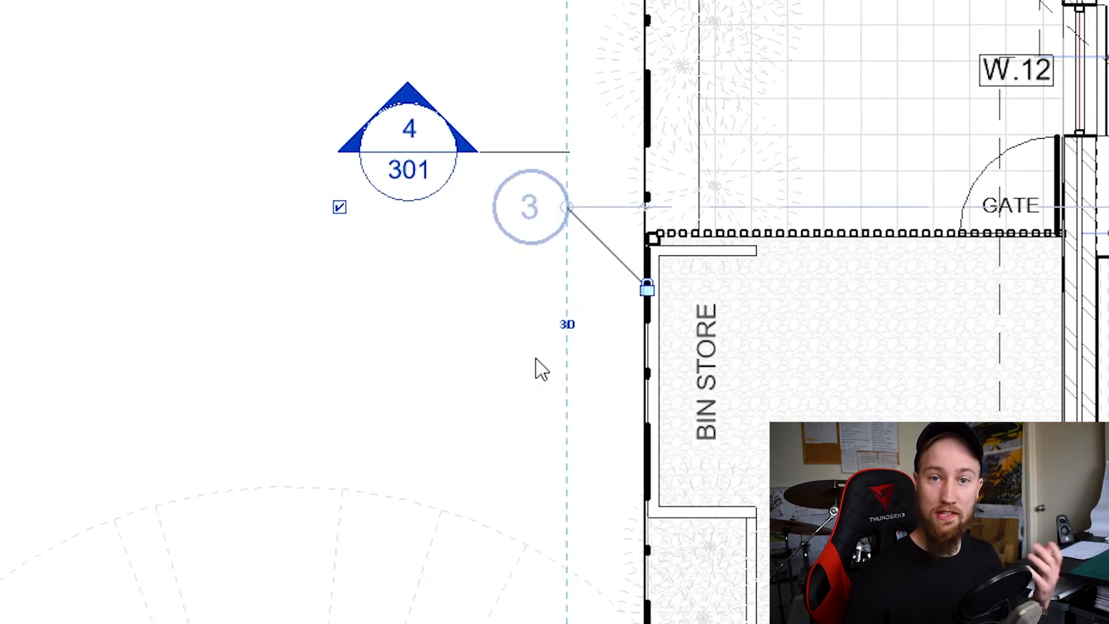
pyautogui.moveTo(568, 324)
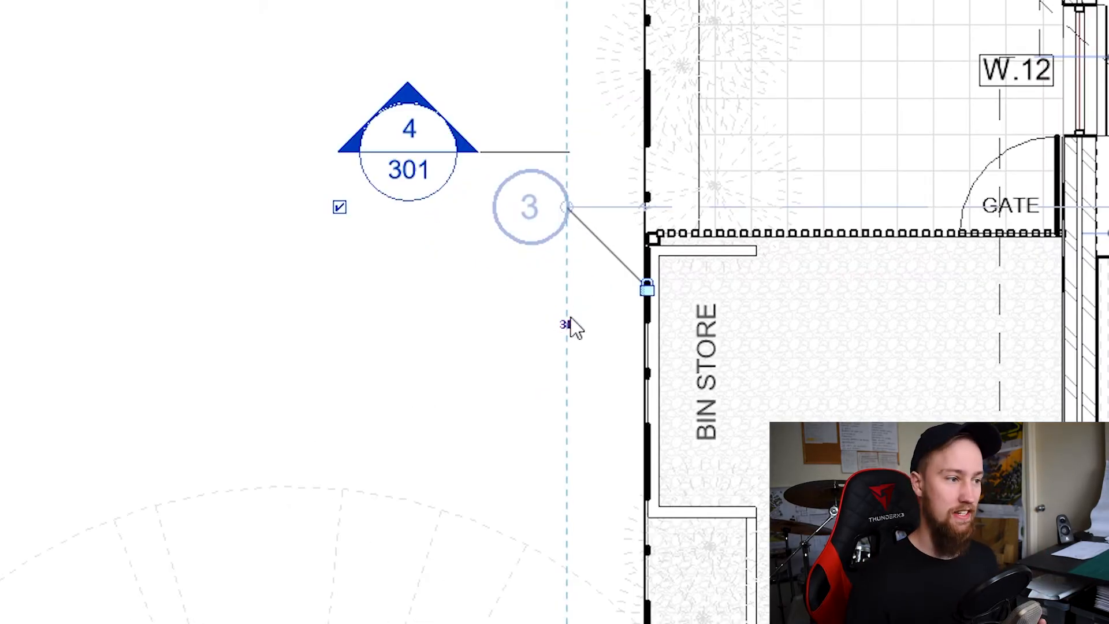
pyautogui.click(528, 207)
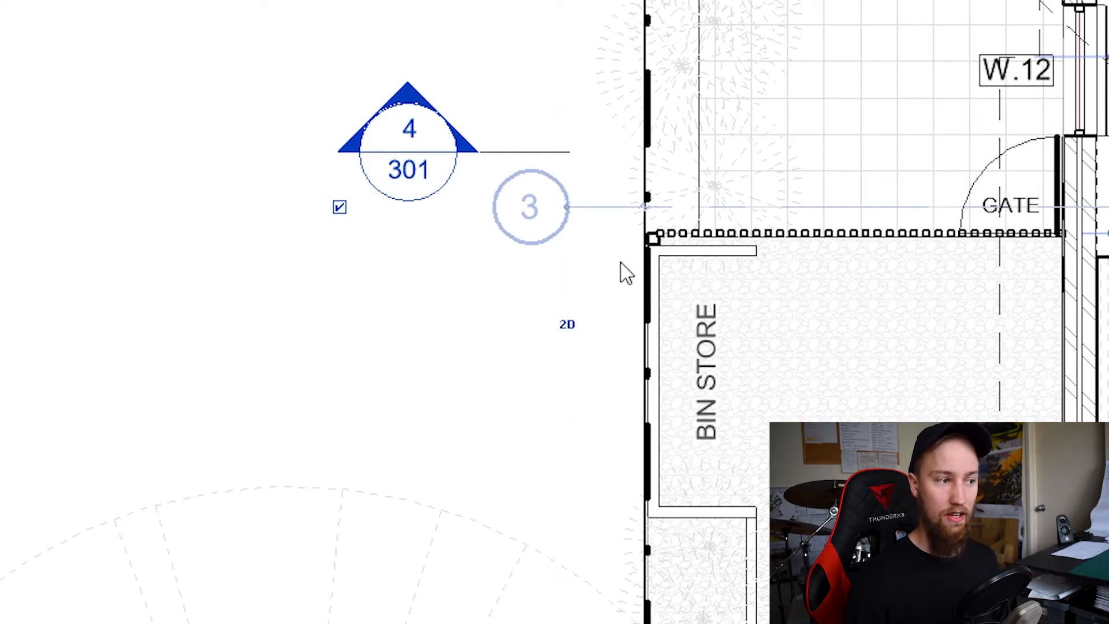
pyautogui.moveTo(594, 239)
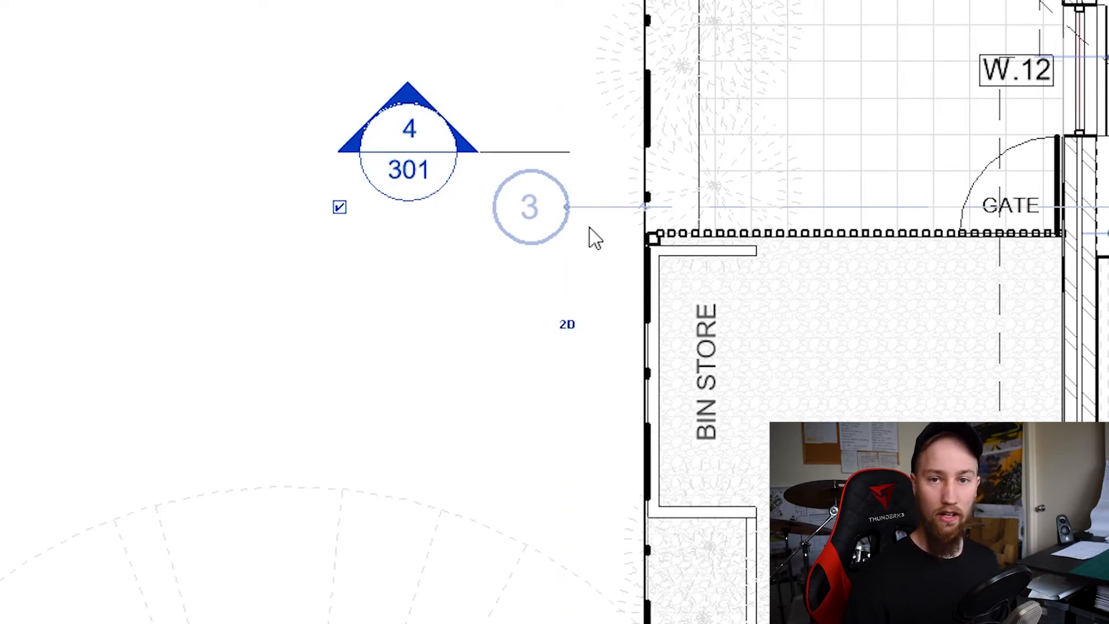
pyautogui.moveTo(584, 308)
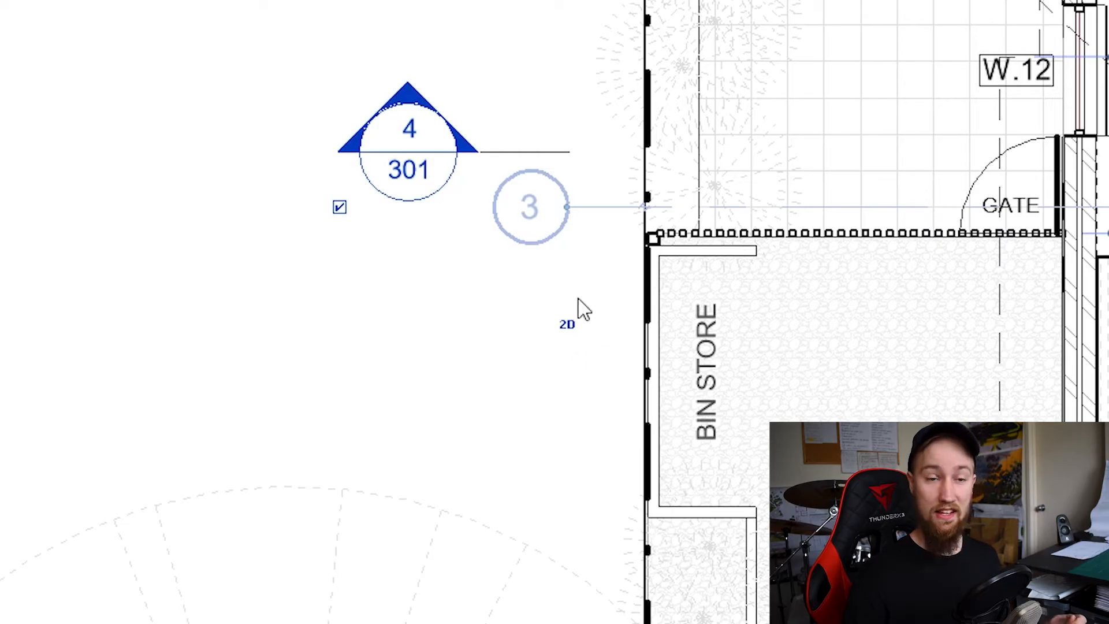
pyautogui.moveTo(570, 209)
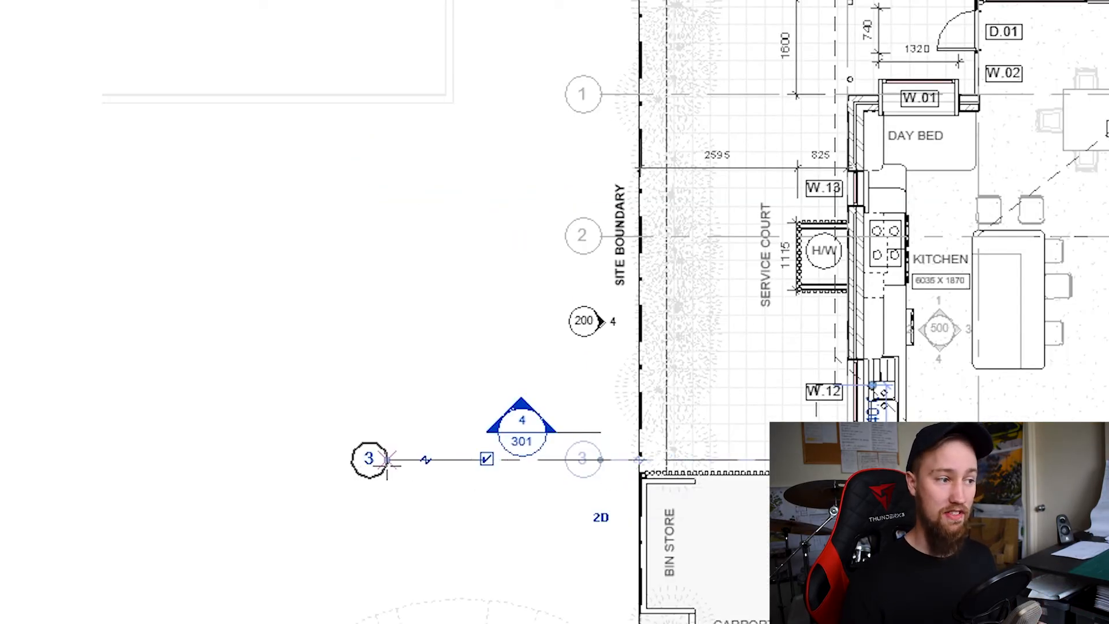
# Step: Select grid 1 and switch its end from 3D to 2D extents, matching grid 3
pyautogui.click(582, 93)
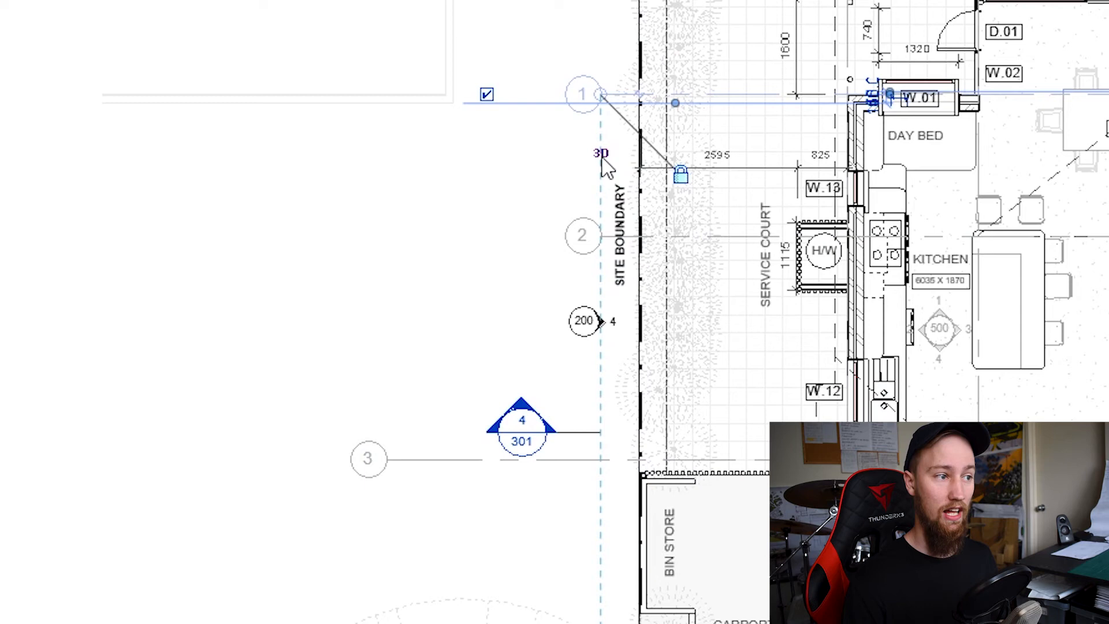
pyautogui.click(582, 236)
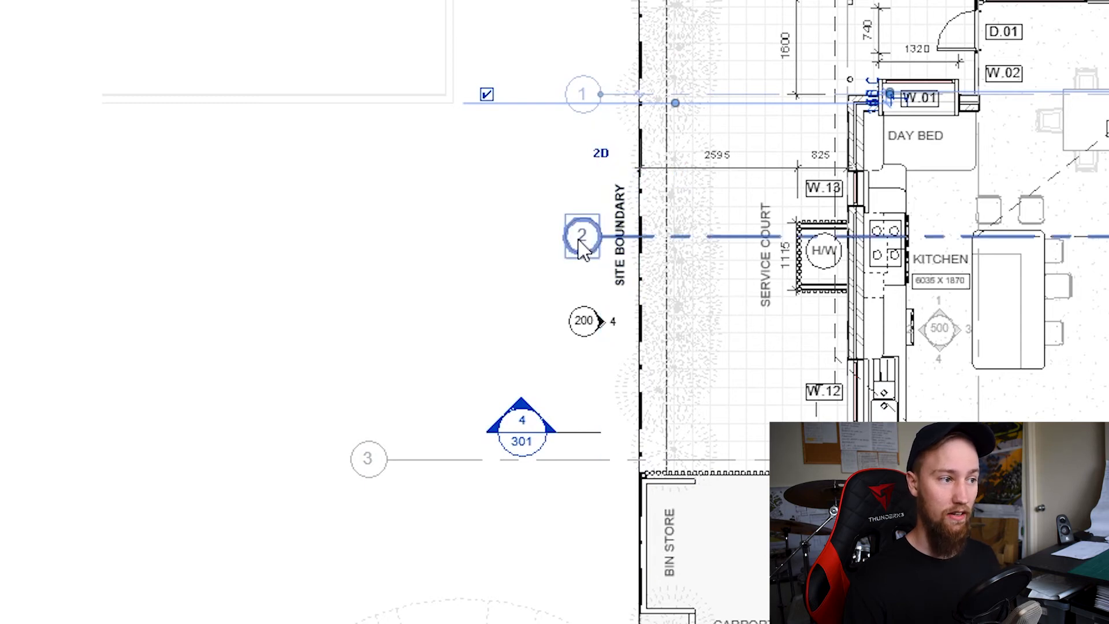